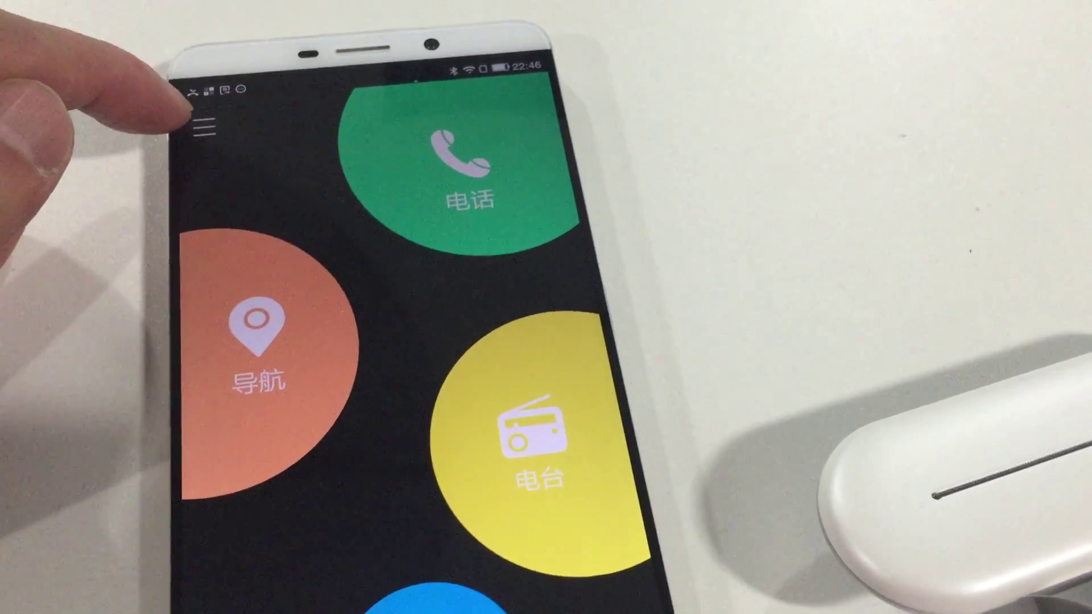
Open the 个人中心 side menu listing FM tuning, button instructions, car kit upgrade and installation
left_click(208, 133)
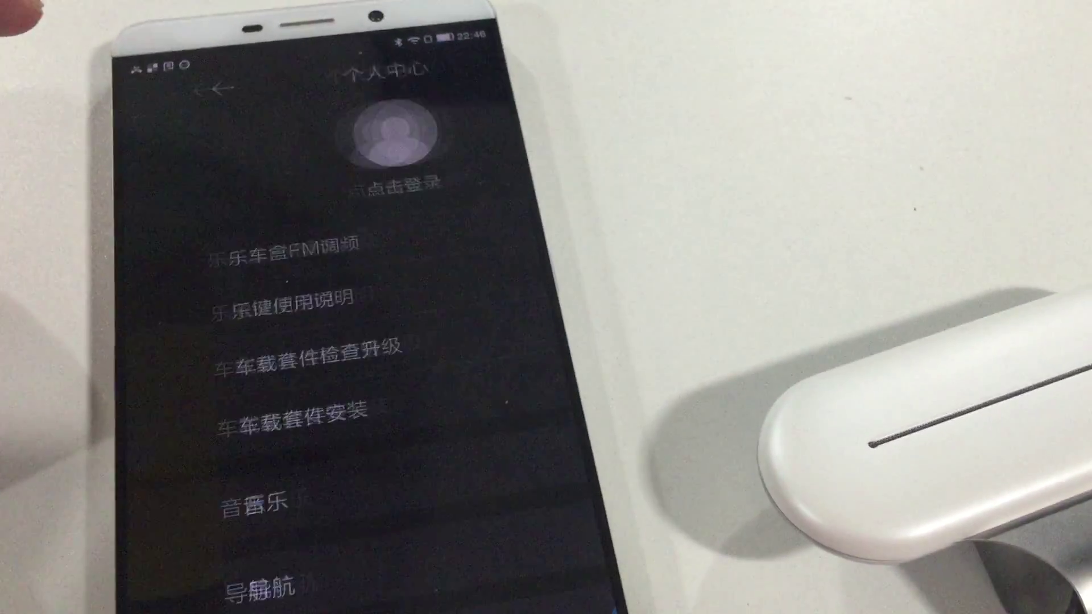